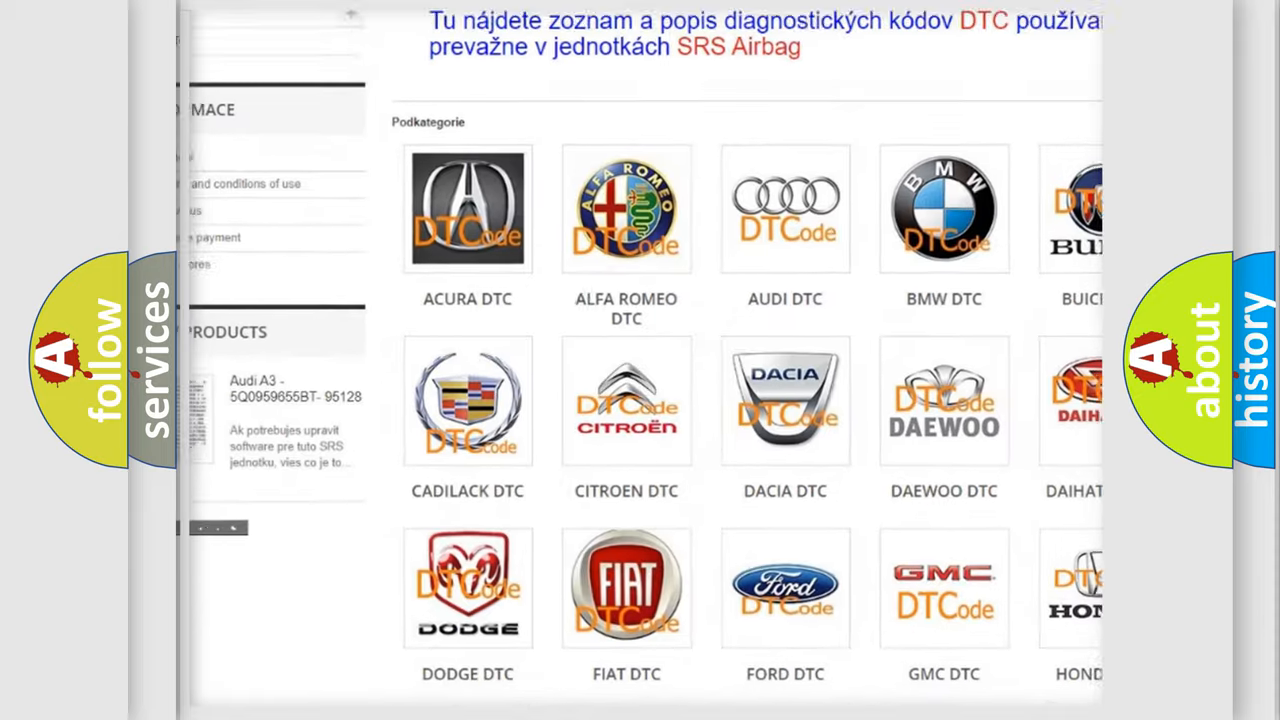
Step: Scroll down through the long list of B-series trouble code links
scroll("down", 3)
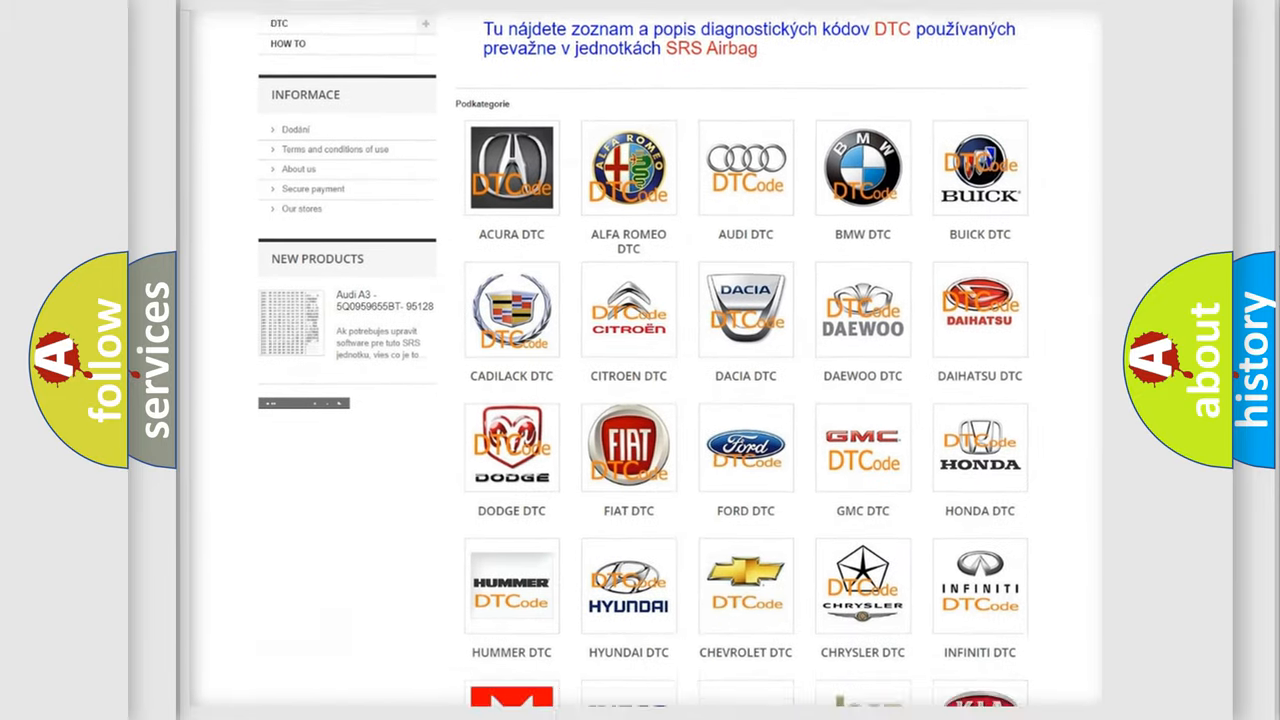
scroll("down", 3)
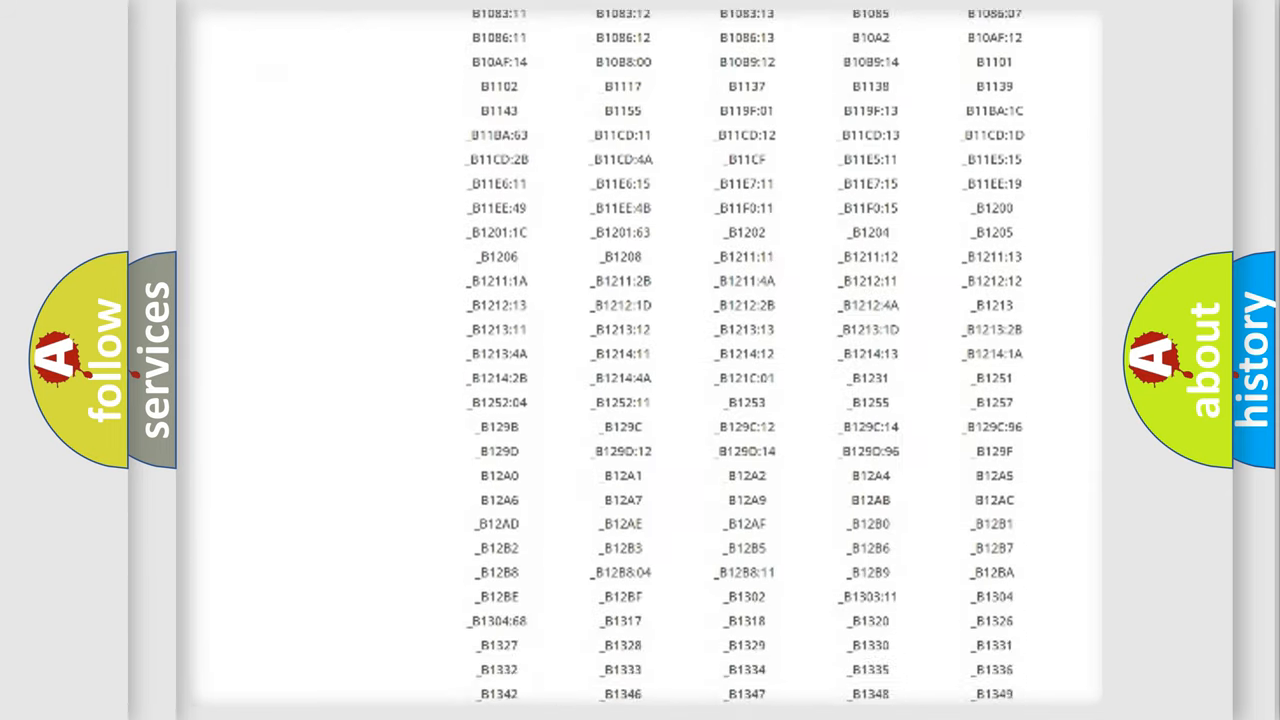
scroll("down", 3)
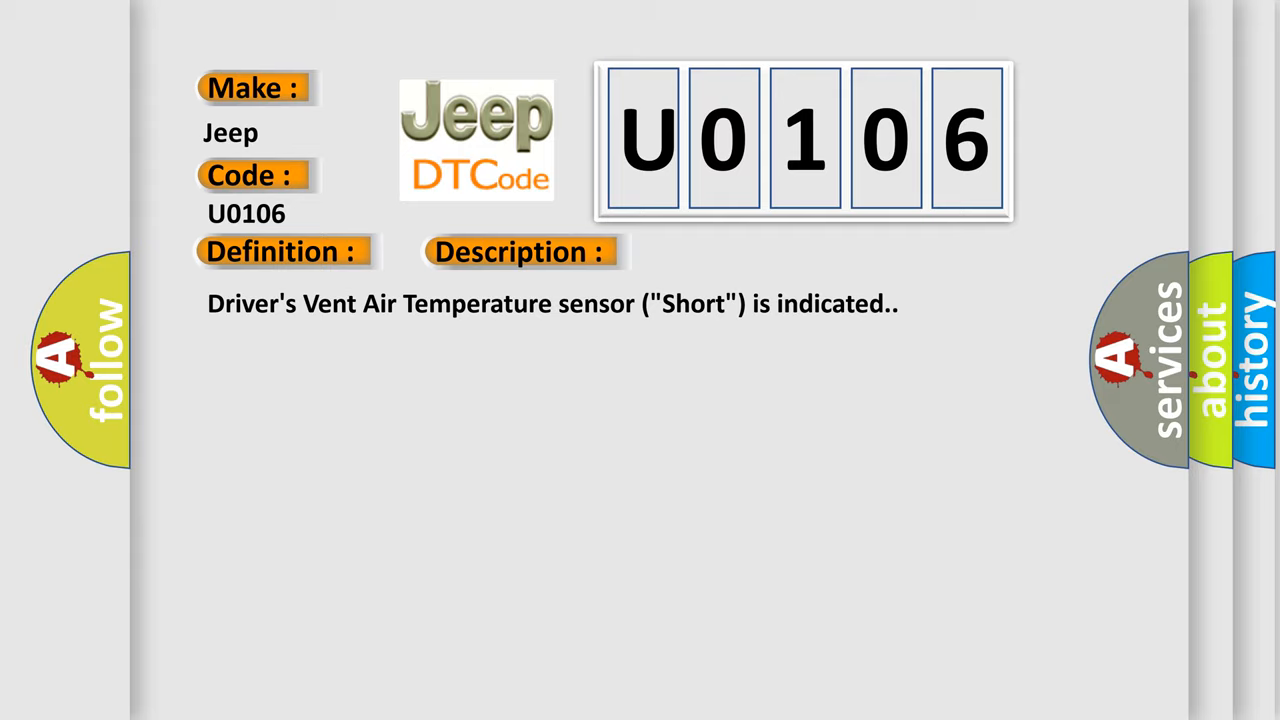
Step: Reveal the Jeep U0106 causes, such as loose wiring and a faulty vent temperature sensor
left_click(734, 251)
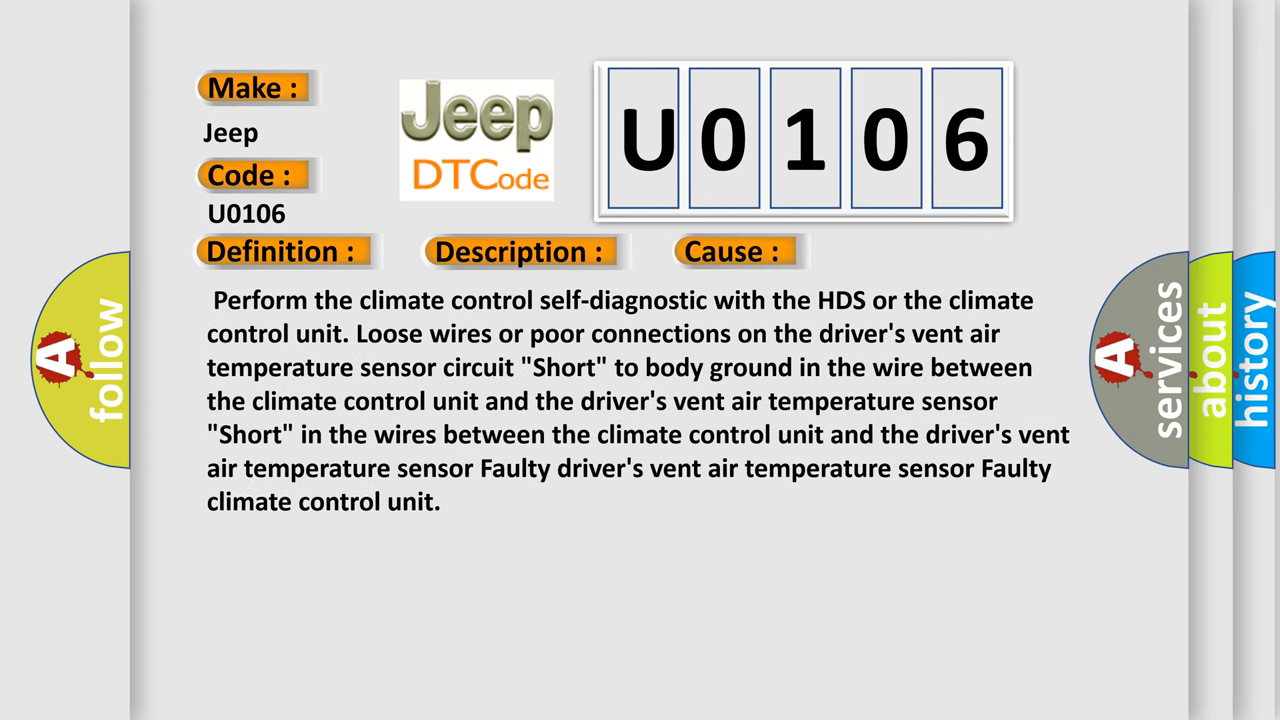